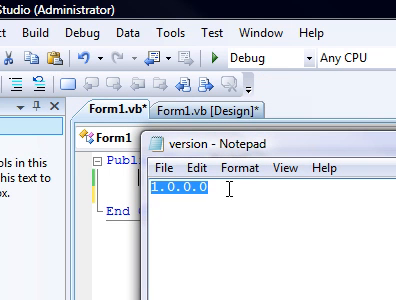
# Step: Review version.txt reading 1.0.0.0, then open Form1.vb in the form designer
pyautogui.click(230, 197)
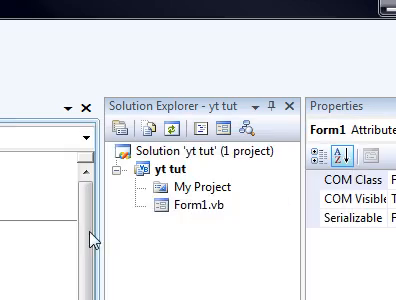
pyautogui.doubleClick(178, 204)
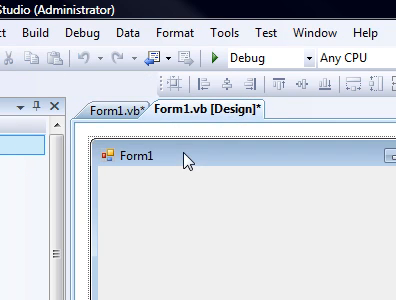
# Step: Call CheckForUpdates() from Form1_Load and add an empty Public Sub CheckForUpdates()
pyautogui.click(100, 112)
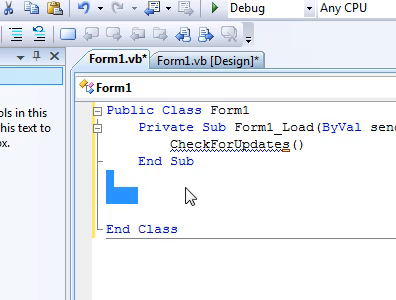
pyautogui.write('Public Sub')
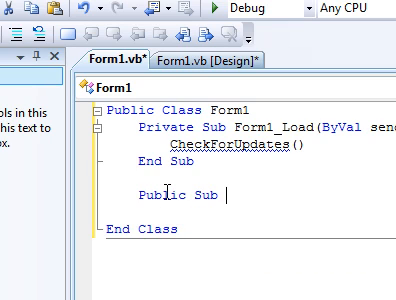
pyautogui.write('CheckFor')
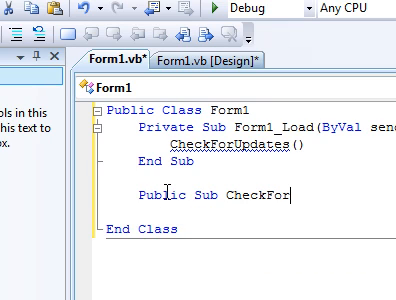
pyautogui.write('Updates()')
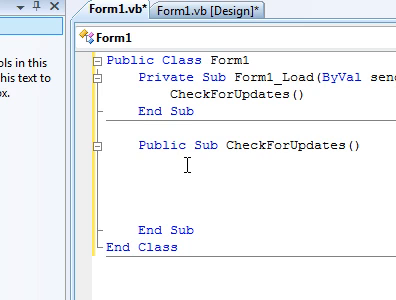
# Step: Declare Dim file As String from Application and Dim MyVer As String from My.Application
pyautogui.write('dim')
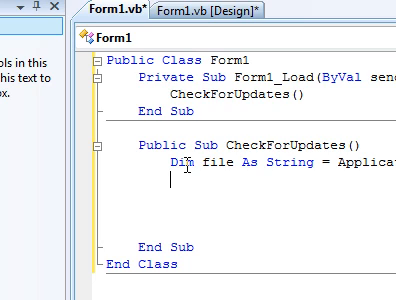
pyautogui.write('Dim m')
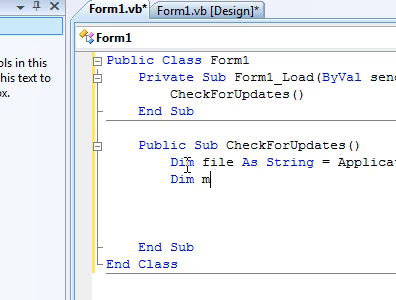
pyautogui.write('yVer')
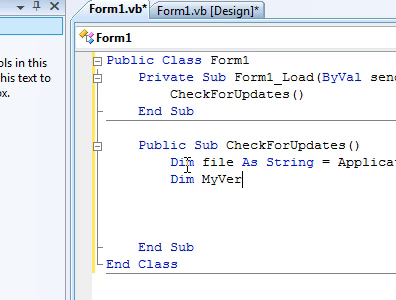
pyautogui.write('As String =')
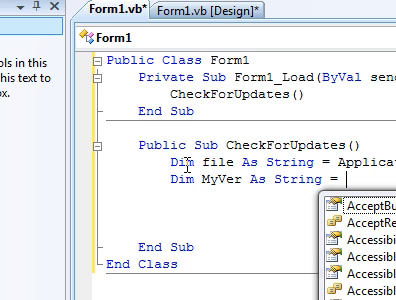
pyautogui.write('My.Appl')
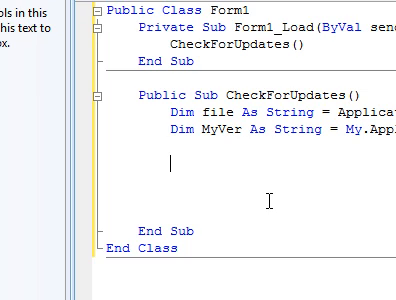
# Step: Delete the existing file if present, call DownloadFile, and declare lastver read via My.Computer.FileSystem
pyautogui.write('If my')
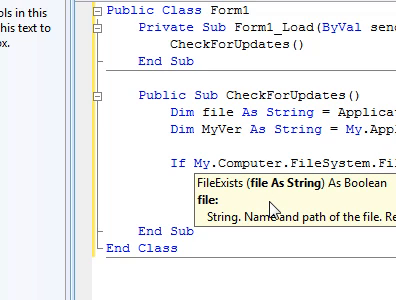
pyautogui.write('my')
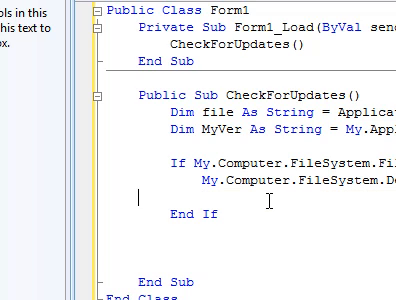
pyautogui.scroll(-3)
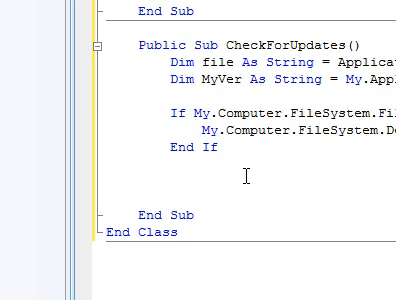
pyautogui.write('My.Computer.Network.Download')
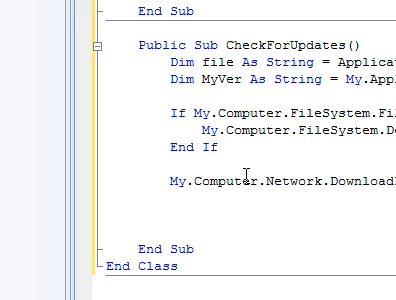
pyautogui.write('Dim lastver As s')
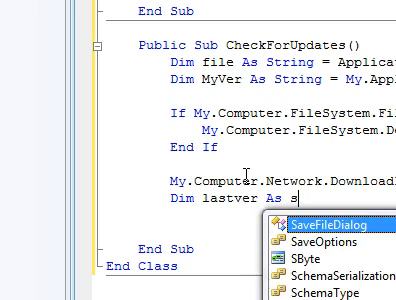
pyautogui.write('tring = My.Computer.FileS')
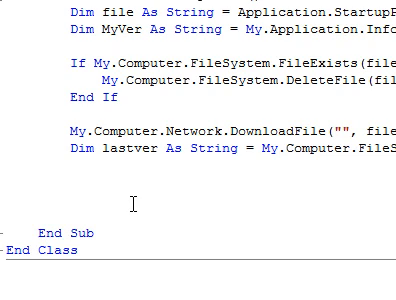
# Step: Add If Not MyVer = lastver Then with MsgBox("Update available") and a comment
pyautogui.write('If Not')
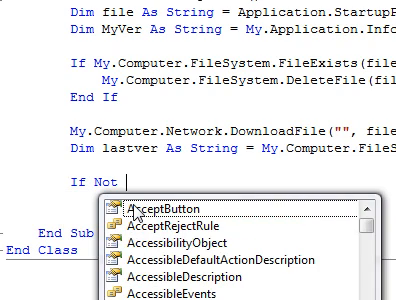
pyautogui.write('MyVer')
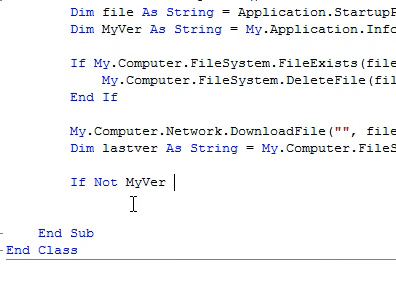
pyautogui.write('= lastver Then')
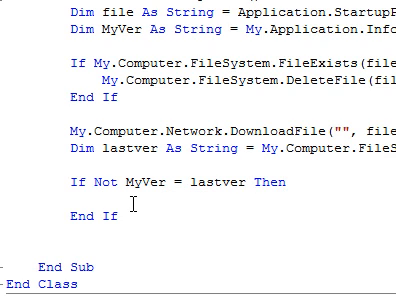
pyautogui.write('MsgBox (')
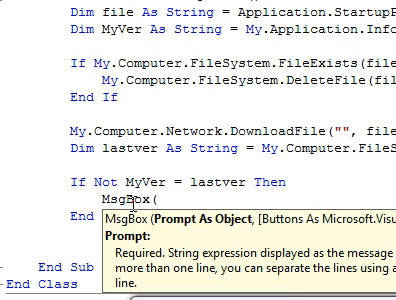
pyautogui.write('"Update available')
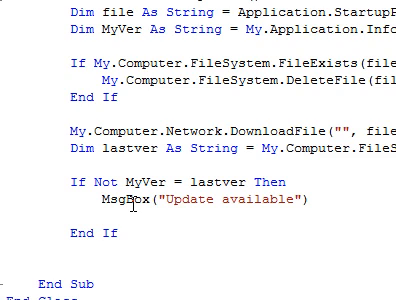
pyautogui.write("'Do shit")
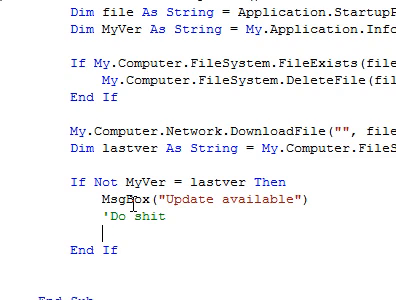
pyautogui.press('Backspace')
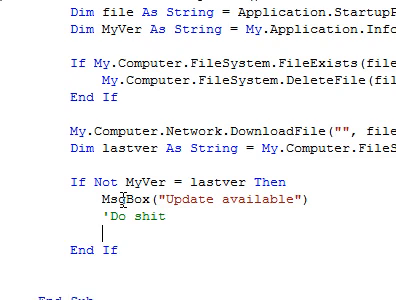
# Step: Add an Else branch showing MsgBox("Program is up to date")
pyautogui.write('Else')
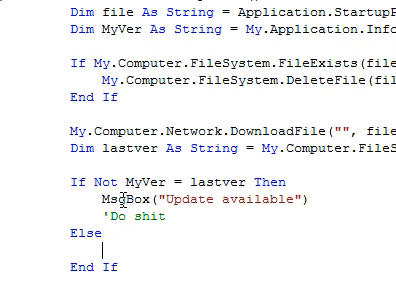
pyautogui.write('ms')
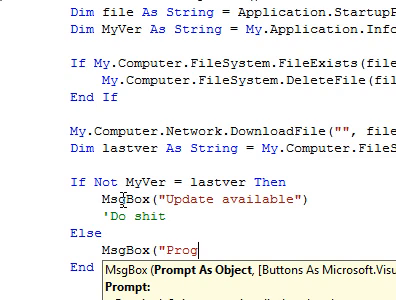
pyautogui.write('ram')
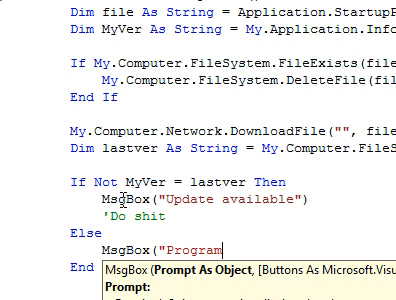
pyautogui.write('is up to da')
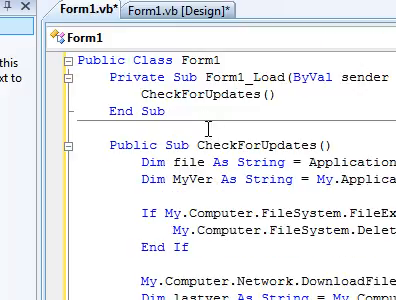
pyautogui.scroll(-3)
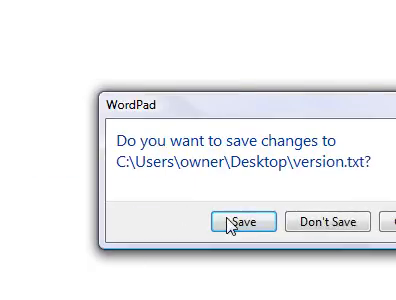
# Step: Save the version.txt changes and run the app with F5 to see 'Update available'
pyautogui.click(245, 222)
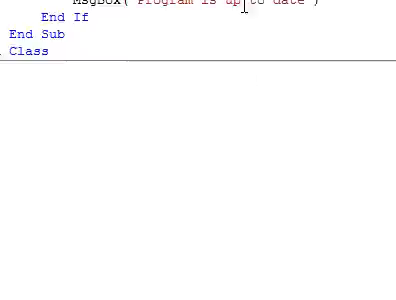
pyautogui.scroll(3)
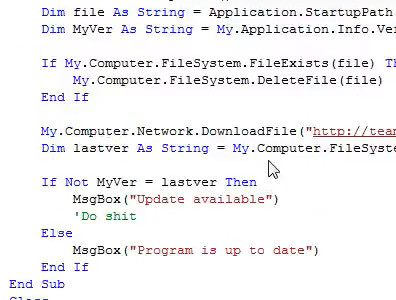
pyautogui.press('F5')
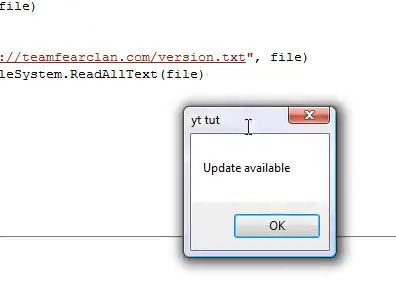